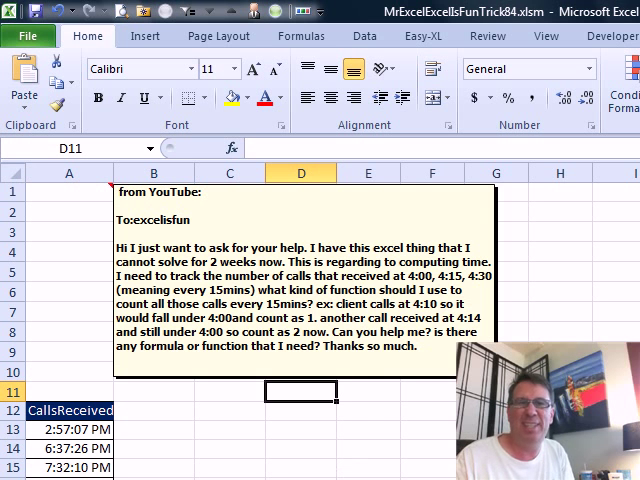
Insert a pivot table of the CallsReceived times on a new worksheet.
click(60, 428)
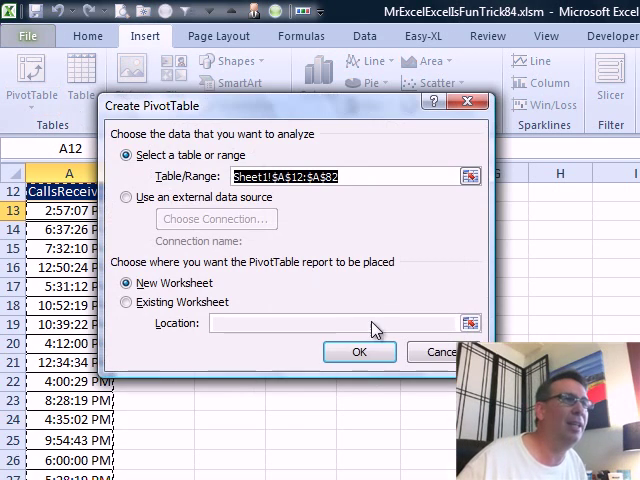
click(360, 352)
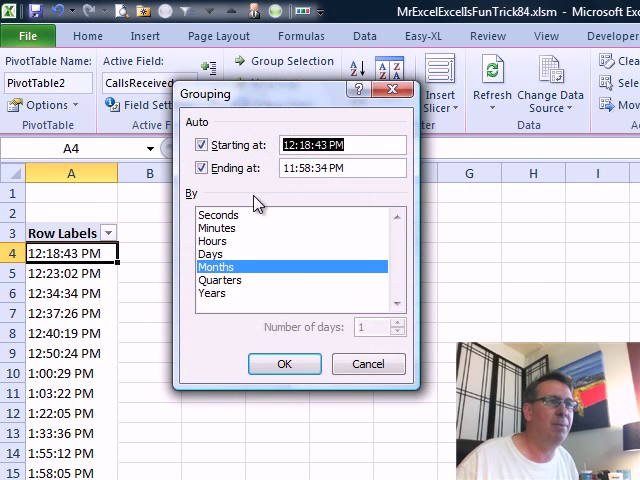
Review the Group Field units for the call times, toggling hours and months.
click(212, 240)
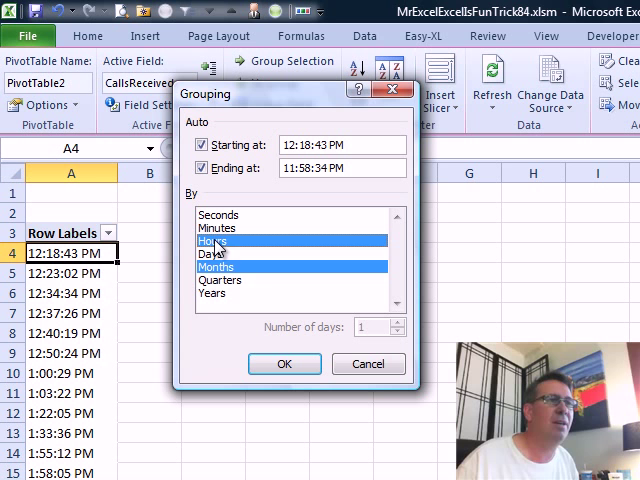
click(216, 268)
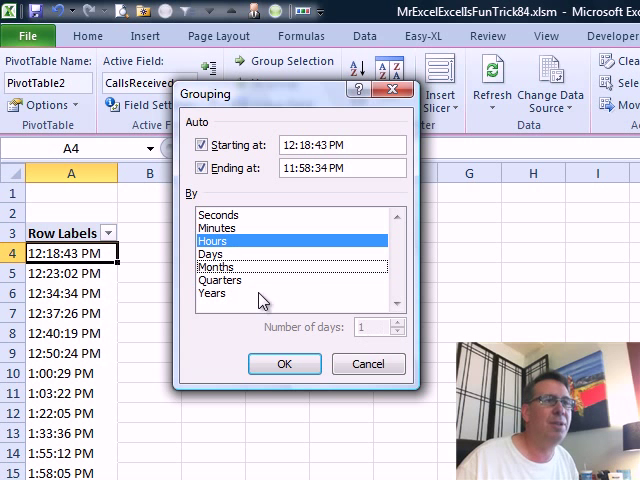
click(210, 252)
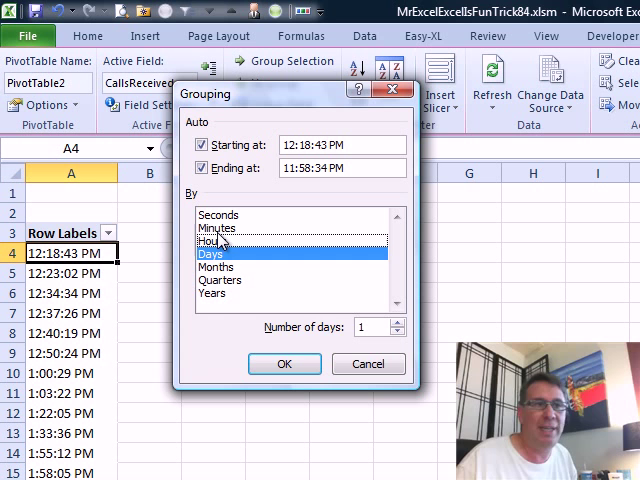
click(216, 228)
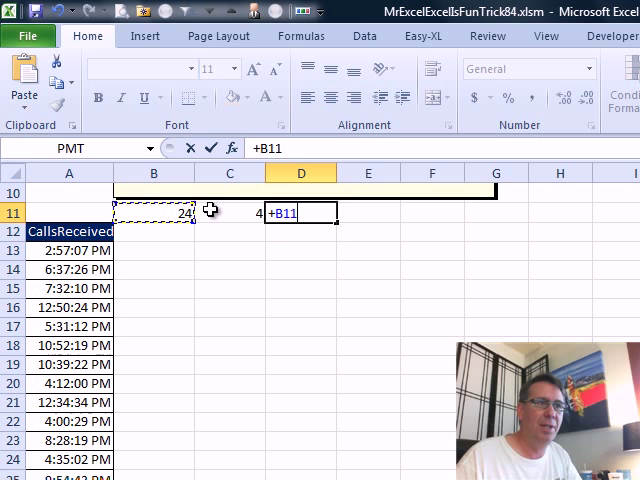
Work out 24*4 = 96 quarters per day and the 1/96 quarter-hour fraction in E11.
key(Enter)
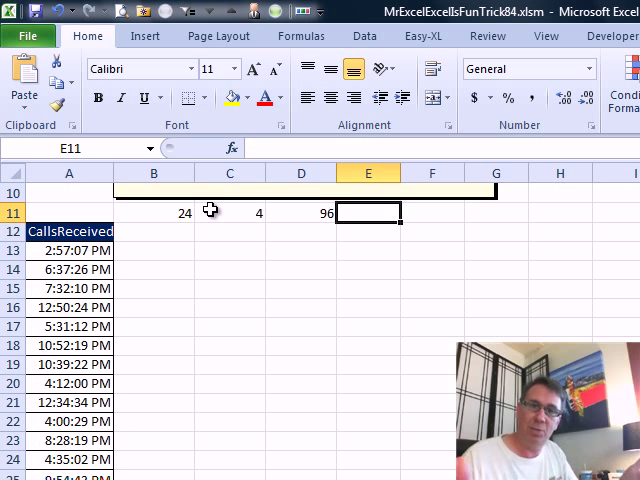
text(+1-)
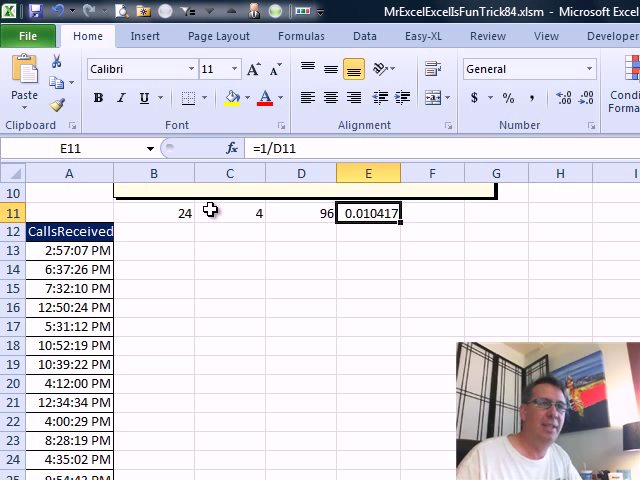
Round each call time to the nearest quarter hour with =MROUND(A13,$E$11) in column B.
click(152, 252)
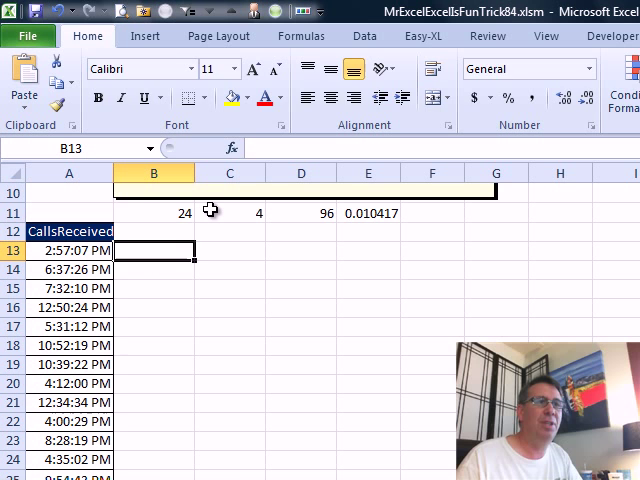
text(=MROUND(A13)
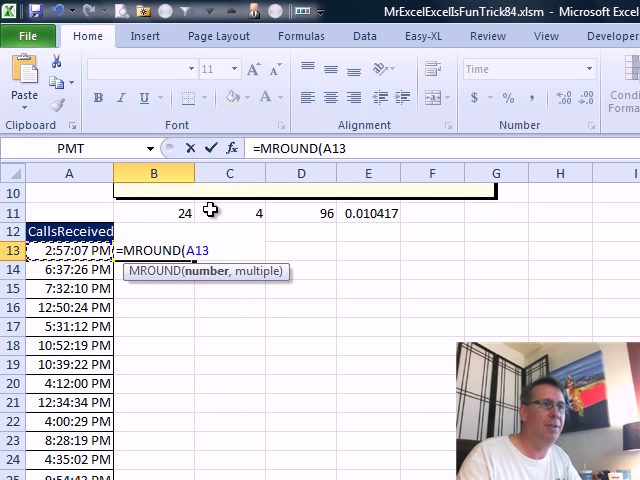
click(368, 212)
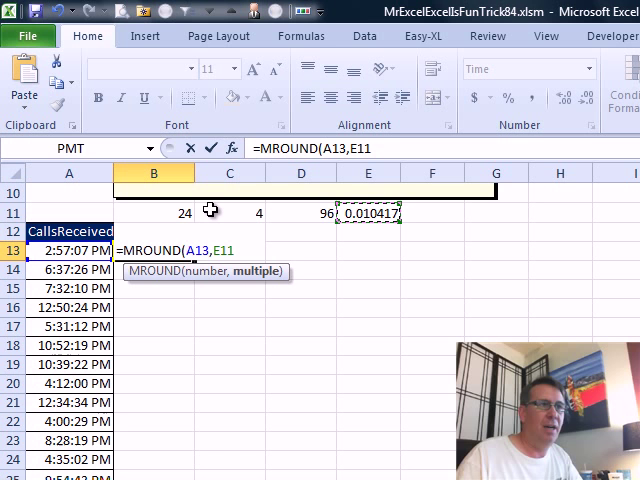
key(F4)
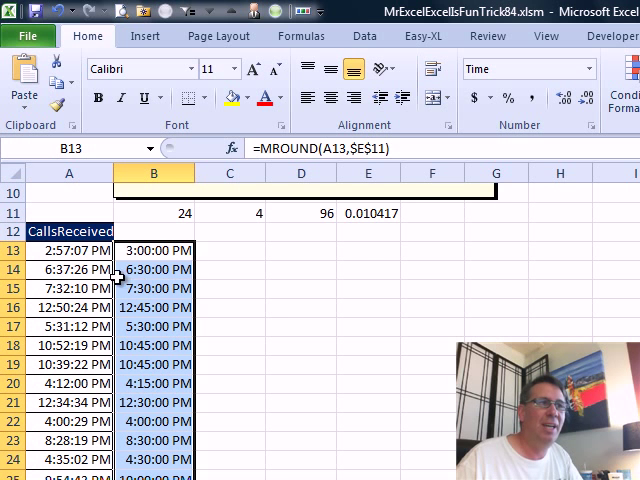
mouse_move(178, 296)
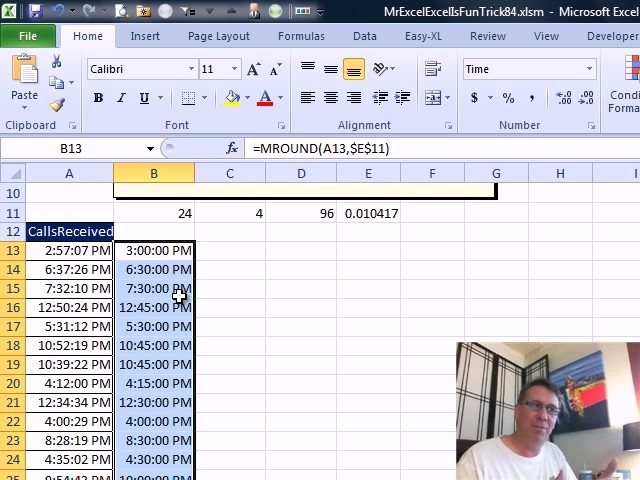
Clear column B and divide the first call time by the 1/96 fraction in E11.
key(Delete)
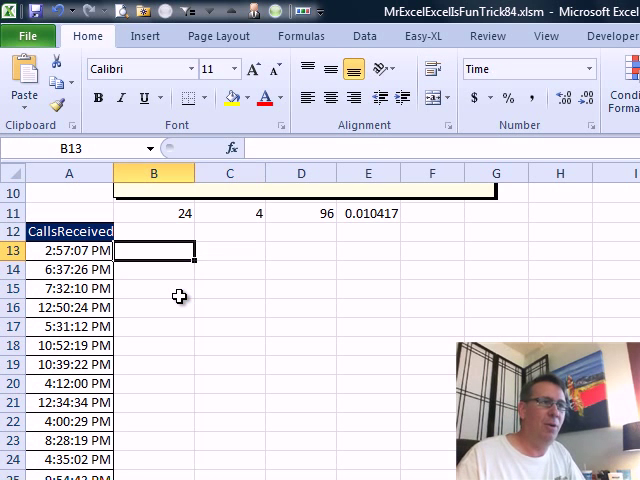
text(=)
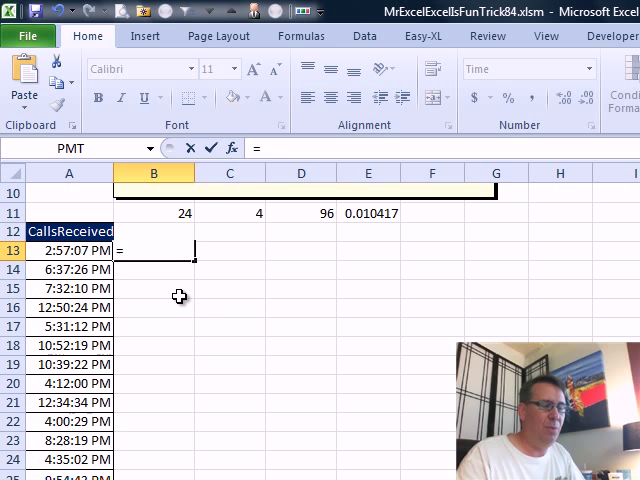
text(A13/)
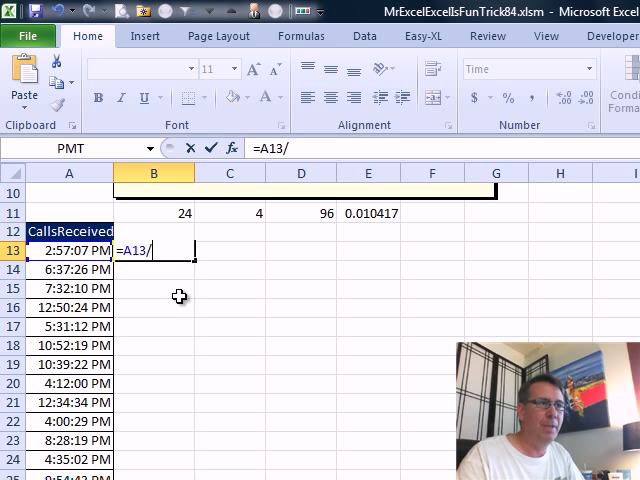
click(368, 212)
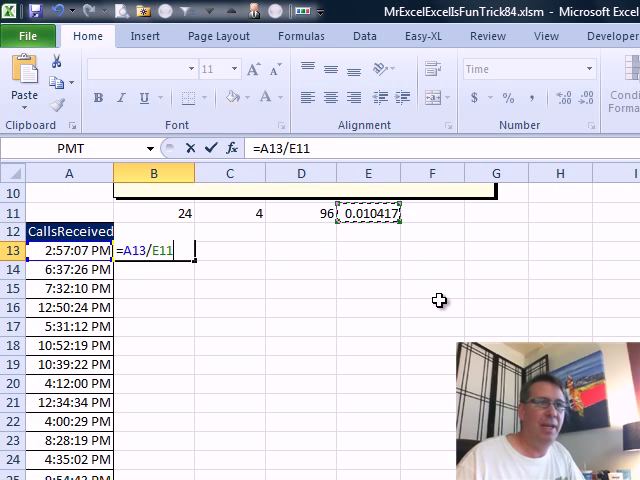
key(Enter)
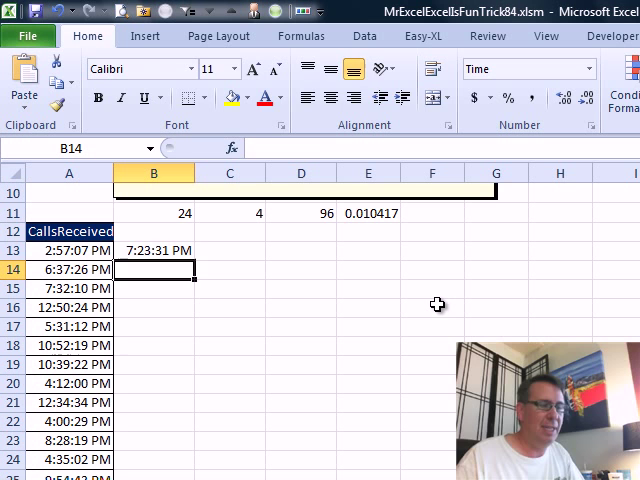
Round each call down with =INT(A13/$E$11)*$E$11, fill down, and head the column When.
text(=A13/$E$11)
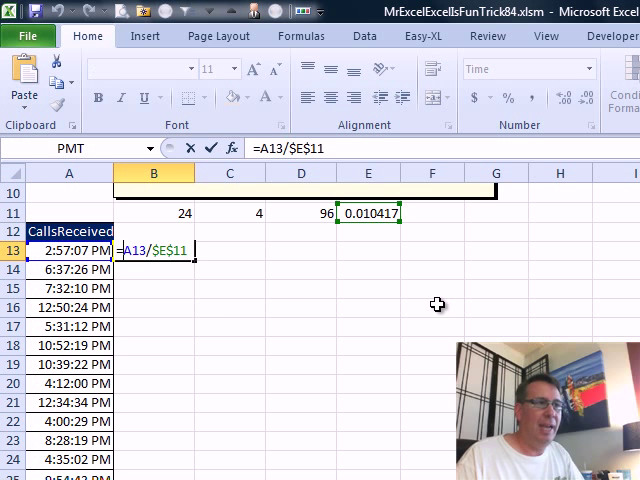
text(INT()
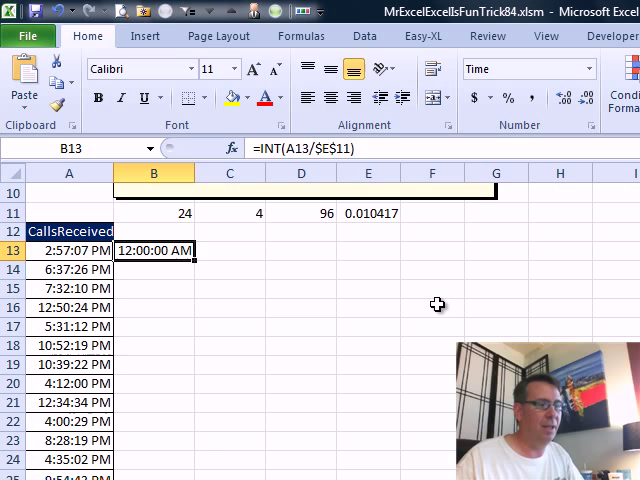
text(*)
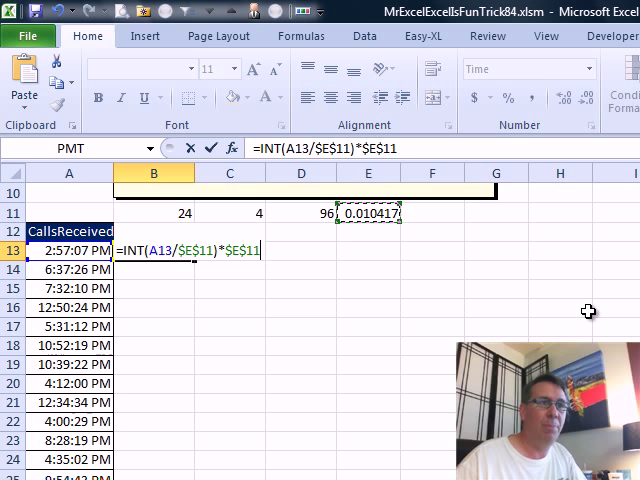
key(Enter)
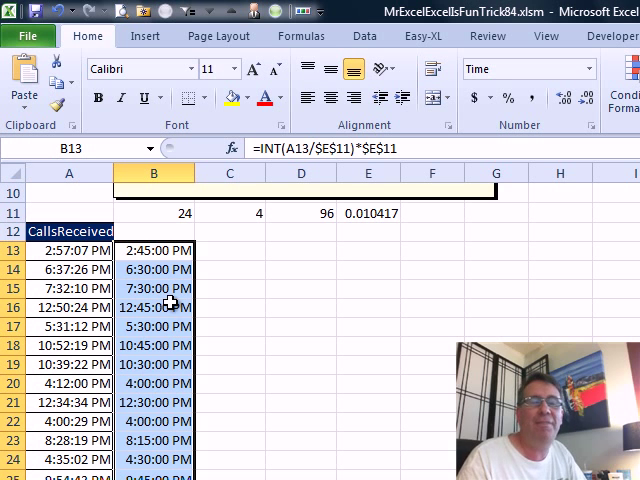
text(When)
click(230, 250)
text(1)
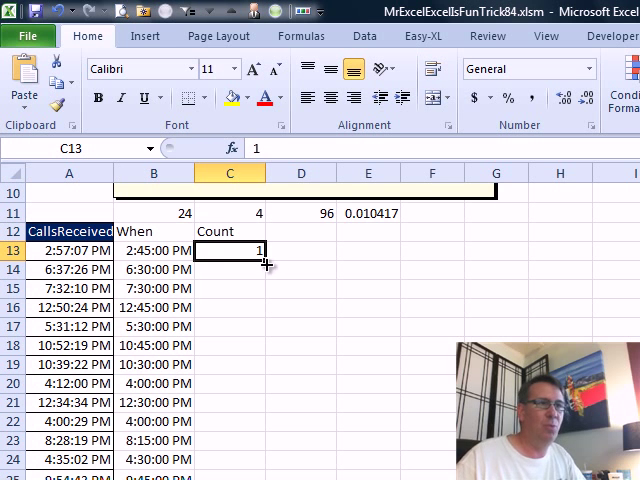
Fill a Count column with 1s and build a new-sheet pivot summing Count per When value.
click(216, 232)
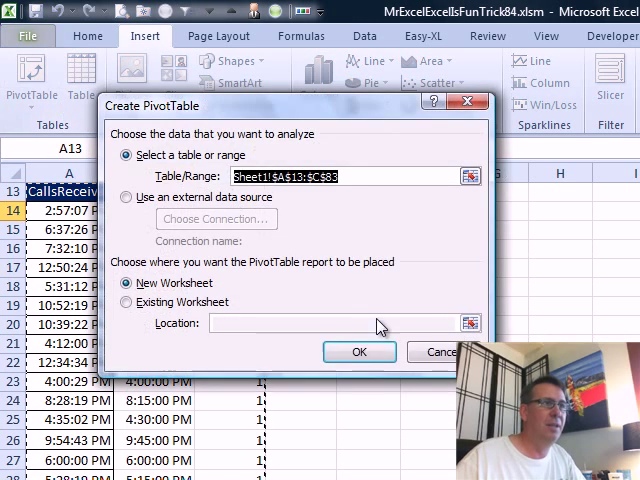
click(360, 352)
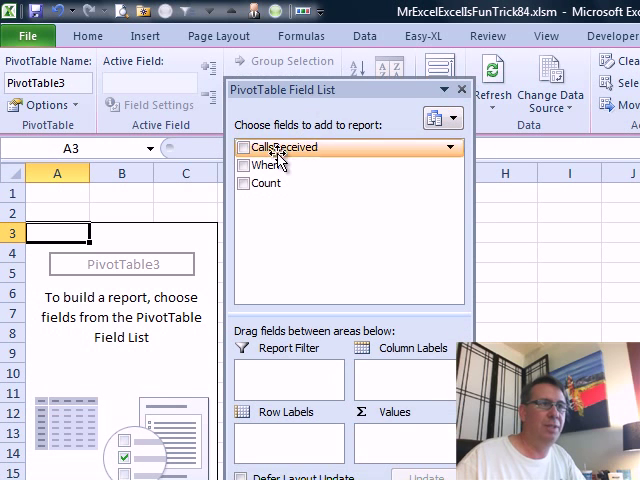
click(244, 164)
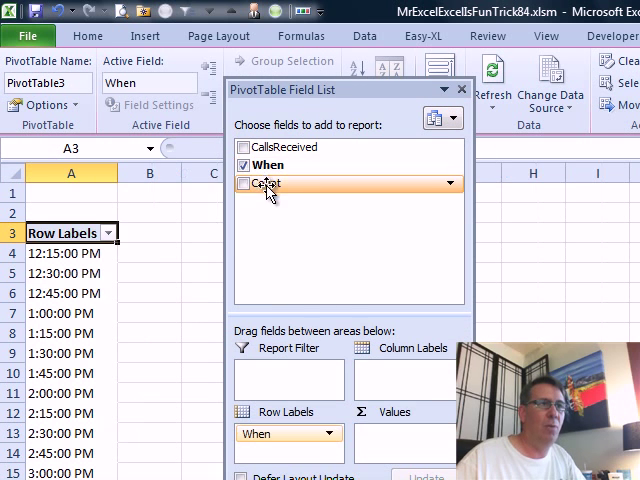
click(244, 184)
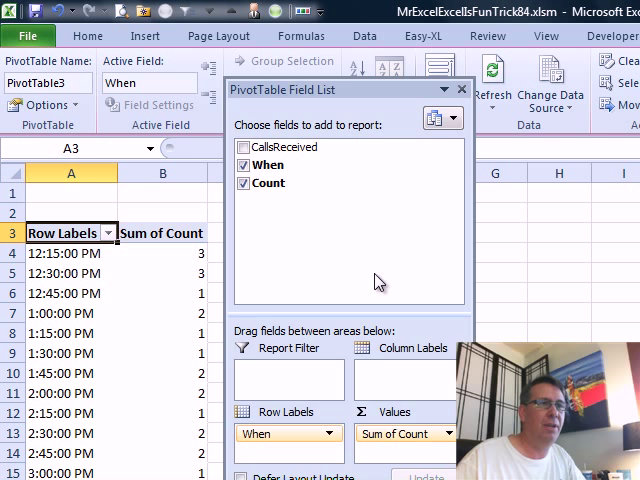
click(460, 88)
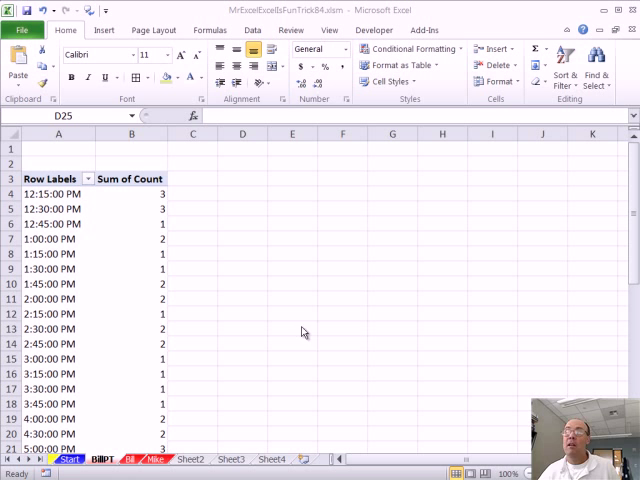
mouse_move(332, 320)
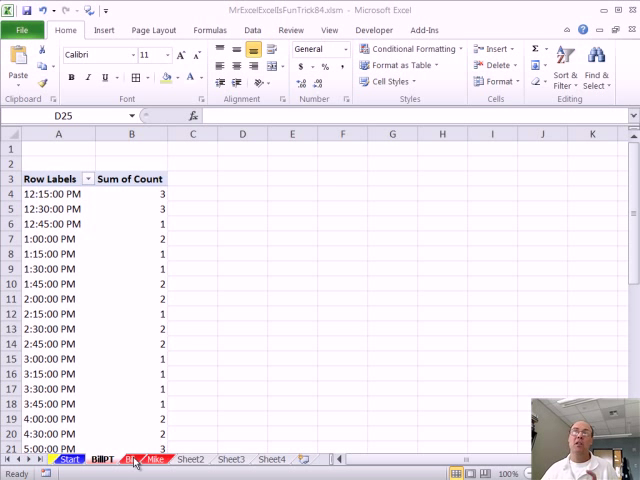
Inspect the example sheet's lower-bound formula, then switch to the Mike practice sheet.
click(128, 460)
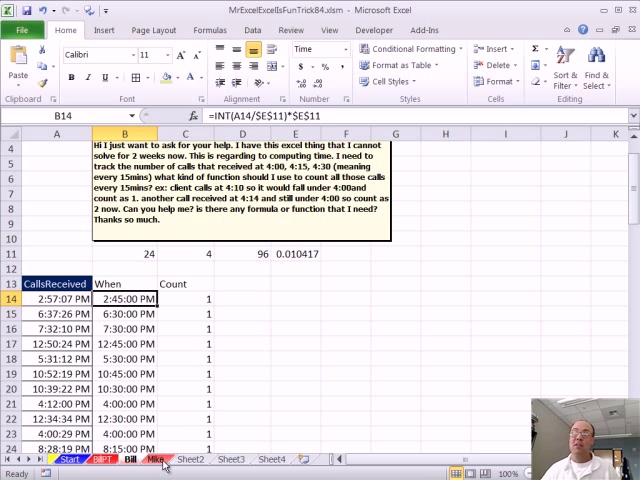
click(158, 448)
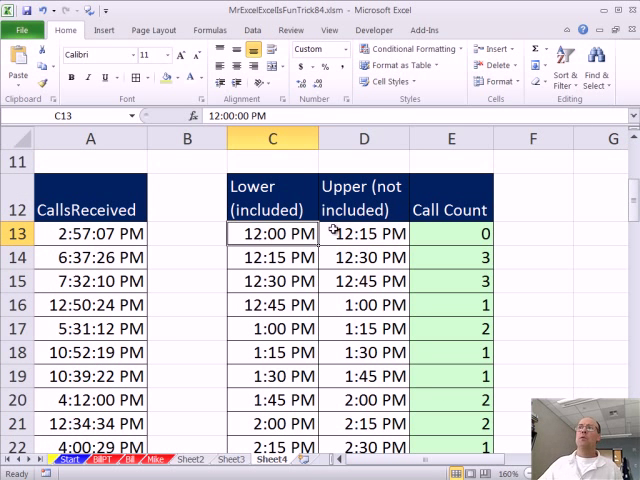
click(270, 256)
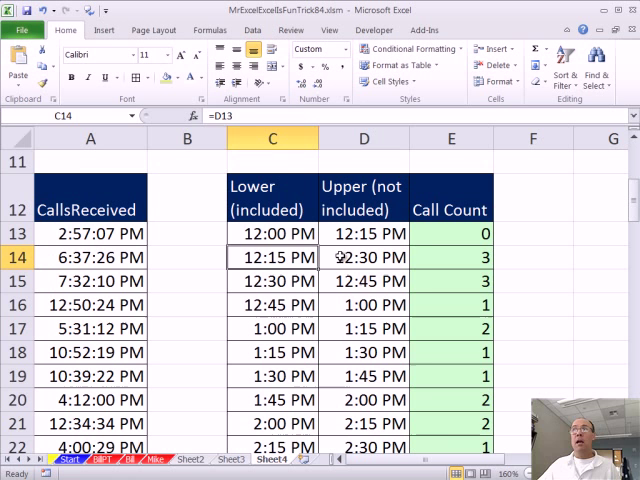
click(364, 256)
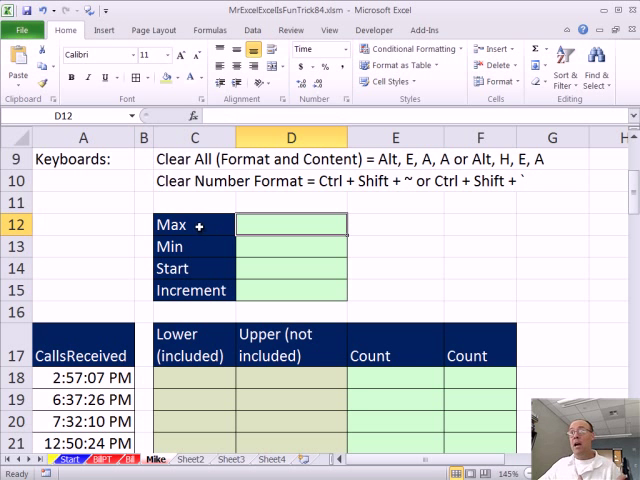
mouse_move(224, 246)
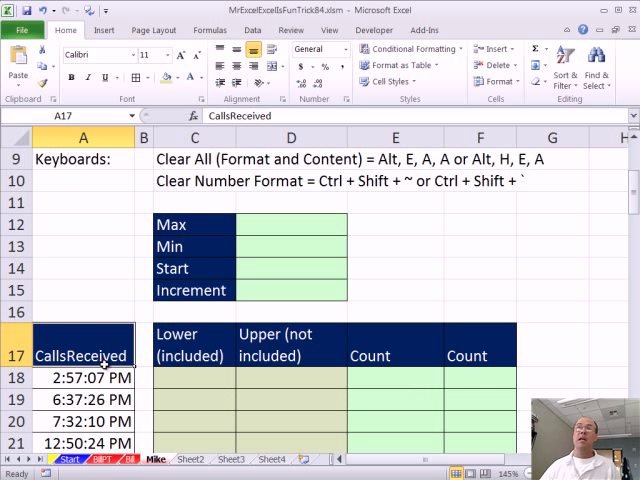
Create the name CallsReceived from the column's top row and verify it in Name Manager.
scroll(down, 3)
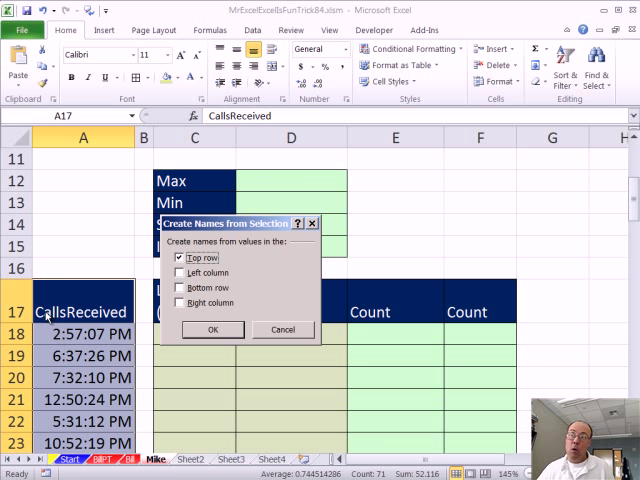
click(212, 328)
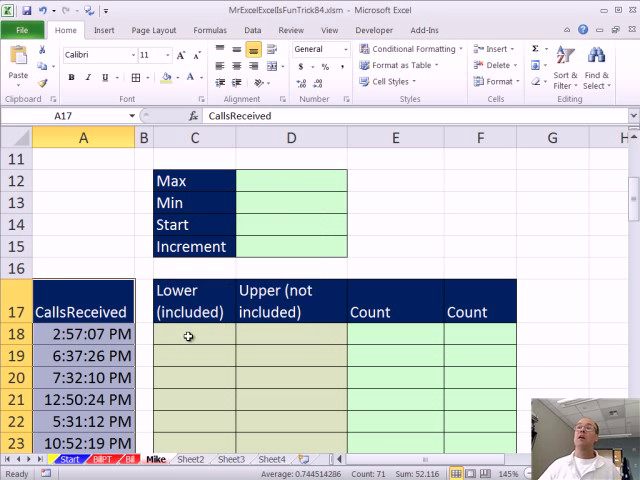
click(80, 334)
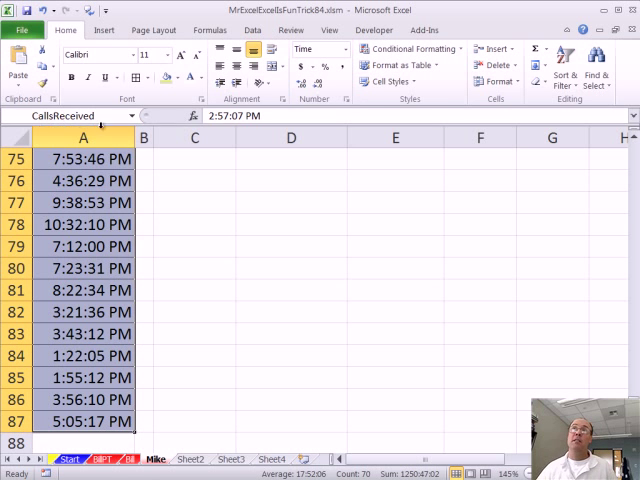
click(208, 28)
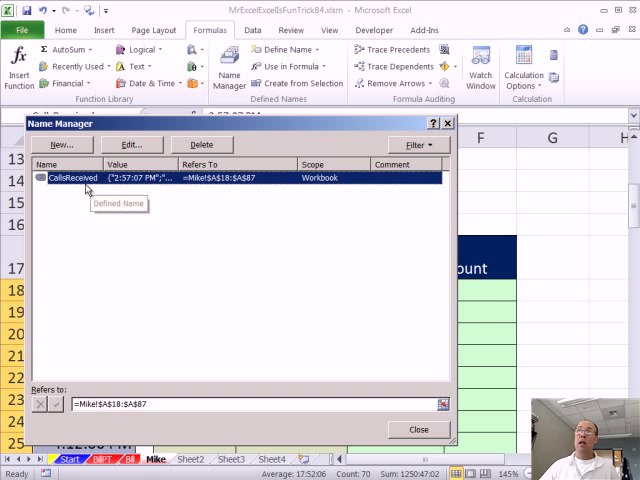
click(416, 428)
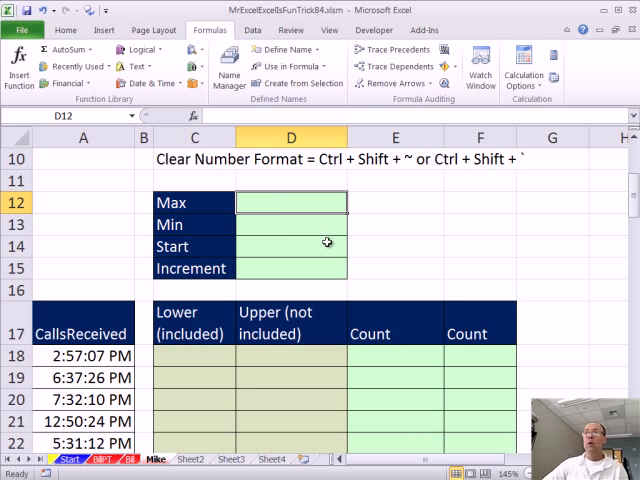
Fill in =MAX(CallsReceived), =MIN(CallsReceived) and a 12:00 PM start time.
text(=m)
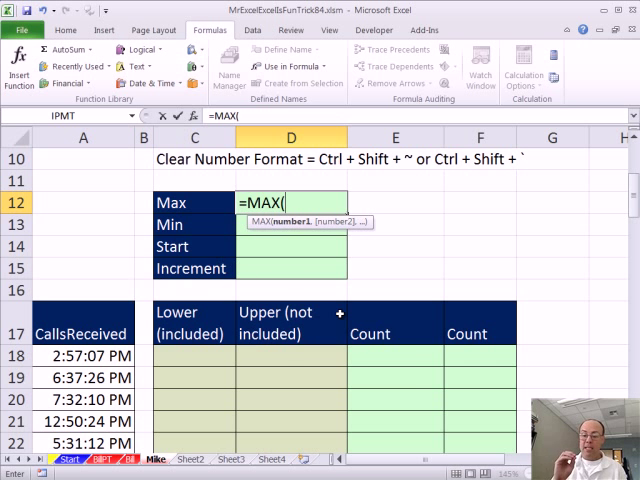
text(ceived)
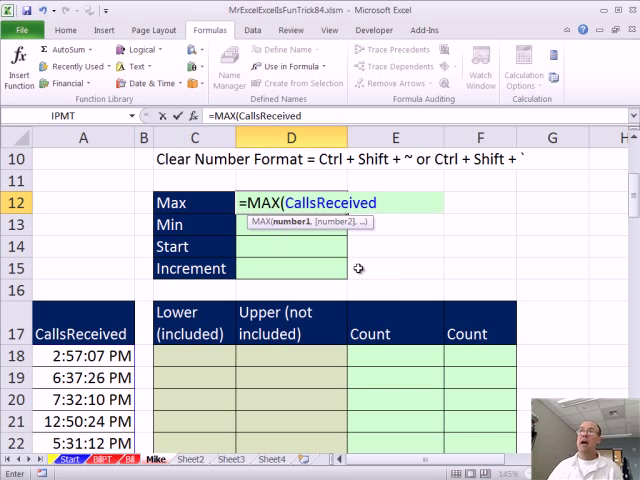
text(=min)
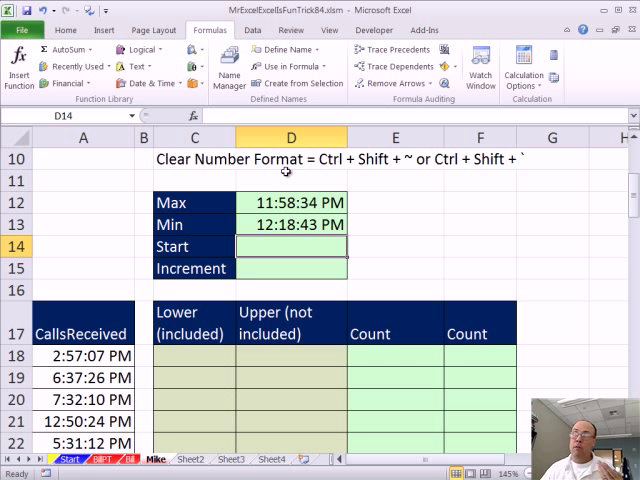
mouse_move(298, 238)
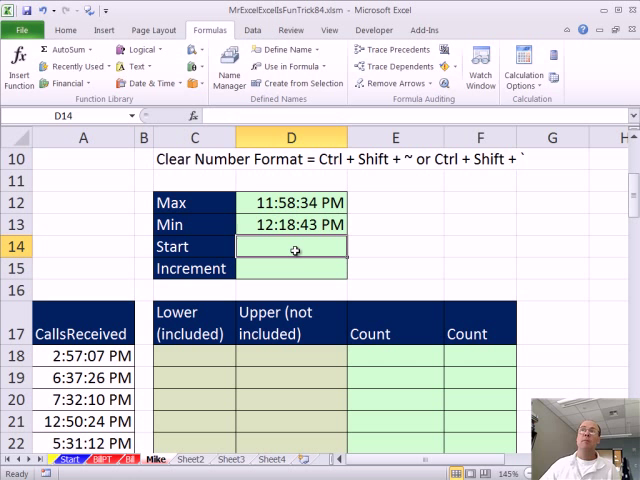
text(12:00 PM)
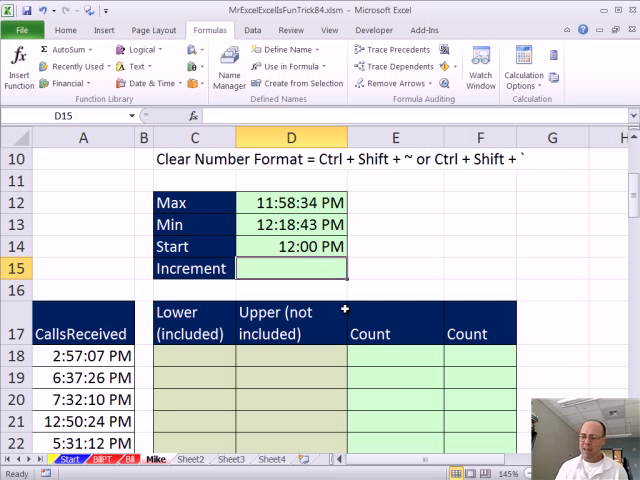
Enter the quarter-hour increment as 1/(24*4) simplified to =1/96.
text(=)
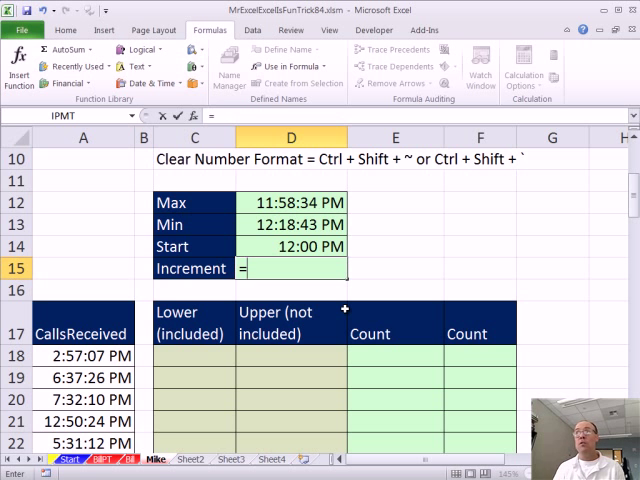
text(1/)
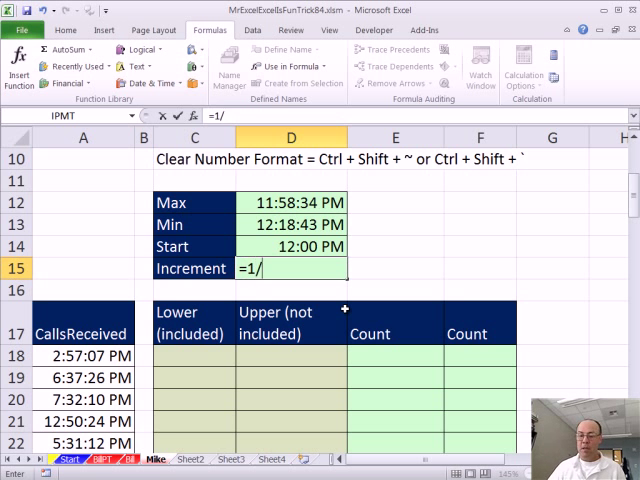
text(24)
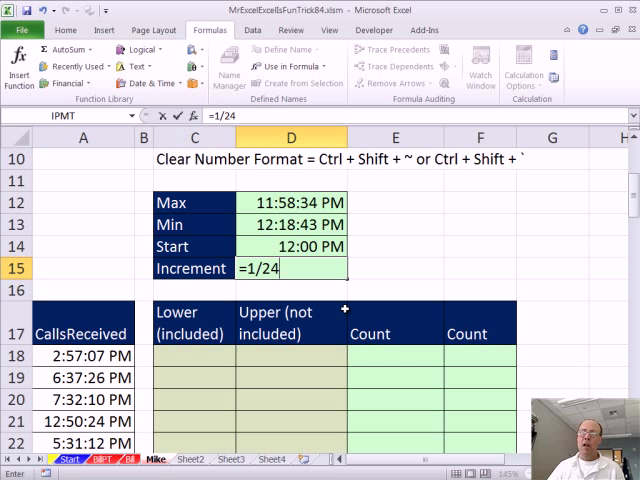
text(/)
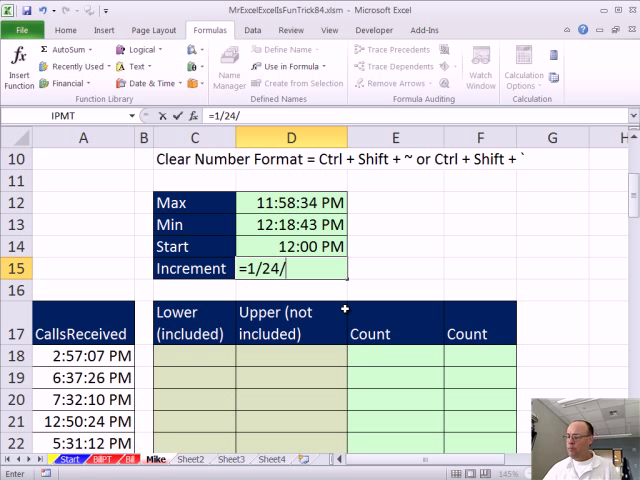
text(4)
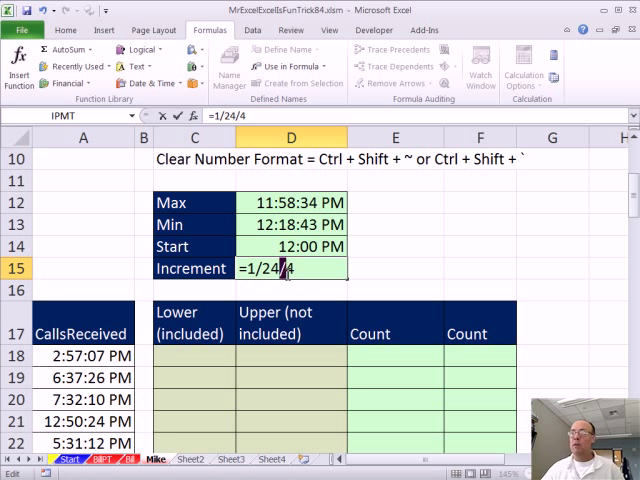
text(*)
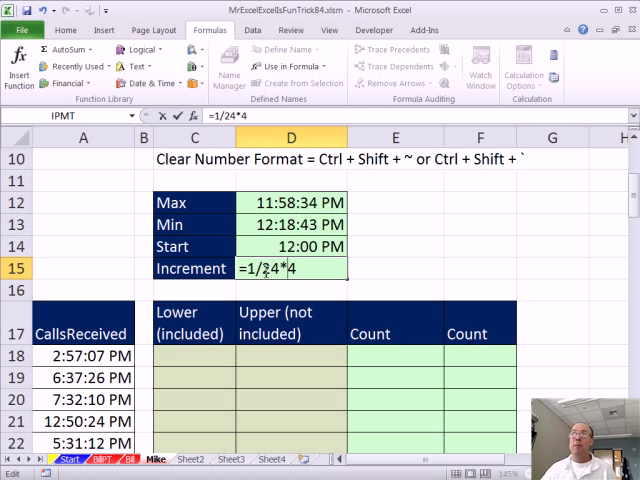
double_click(288, 268)
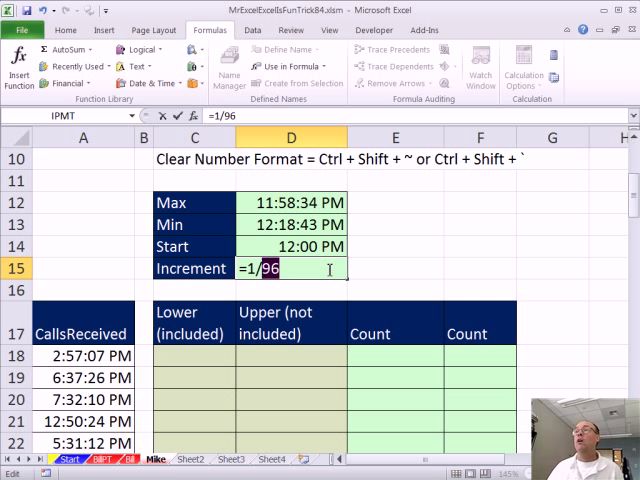
key(Enter)
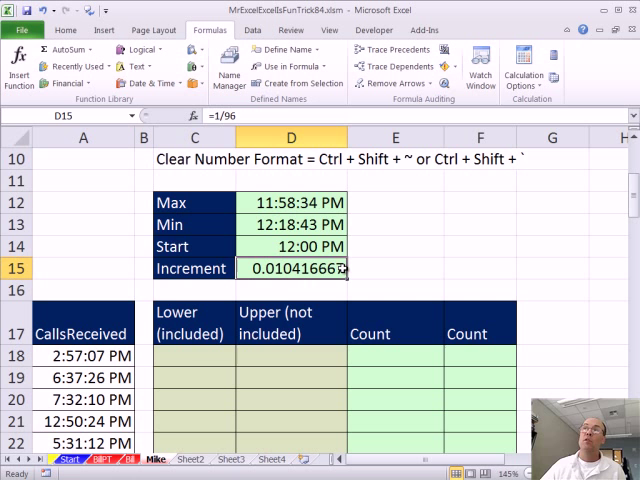
click(192, 356)
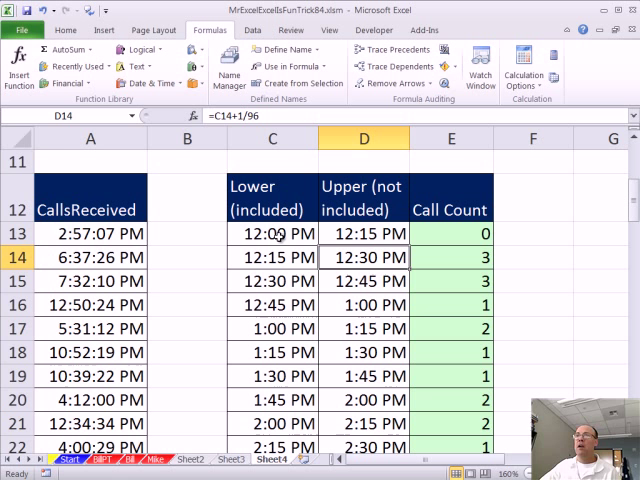
Start the bounds table with =D14 in C18, =C18+$D$15 in D18 and =D18 in C19.
click(272, 256)
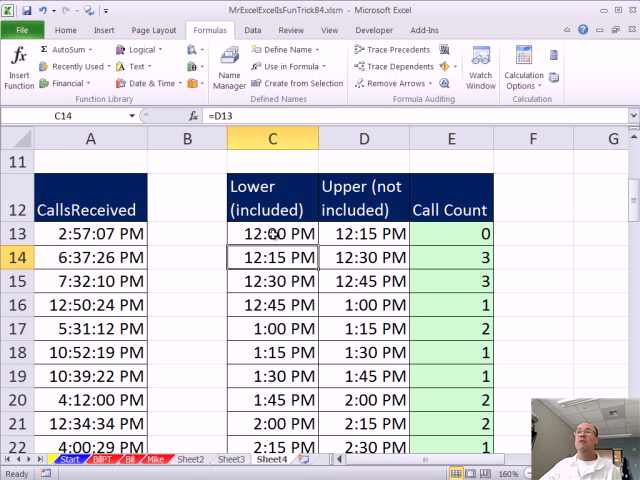
click(272, 232)
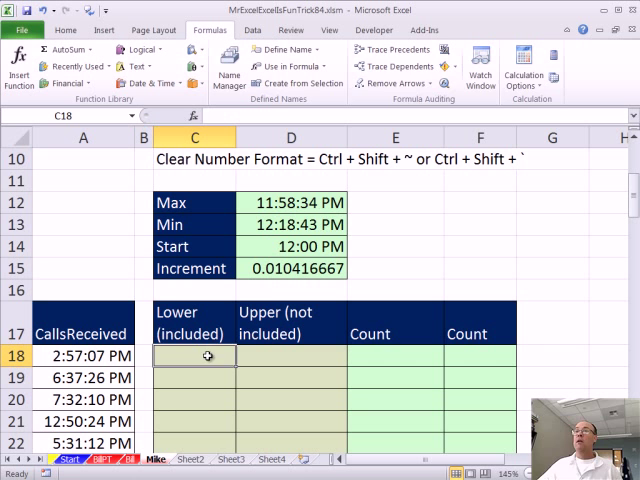
text(=D14)
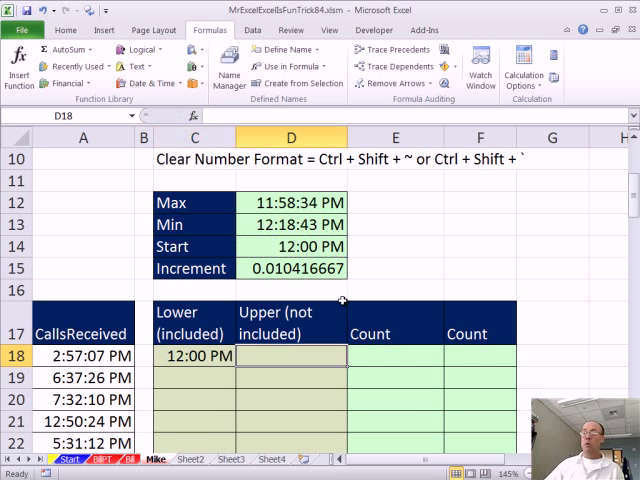
text(=C18)
click(194, 378)
text(=D18)
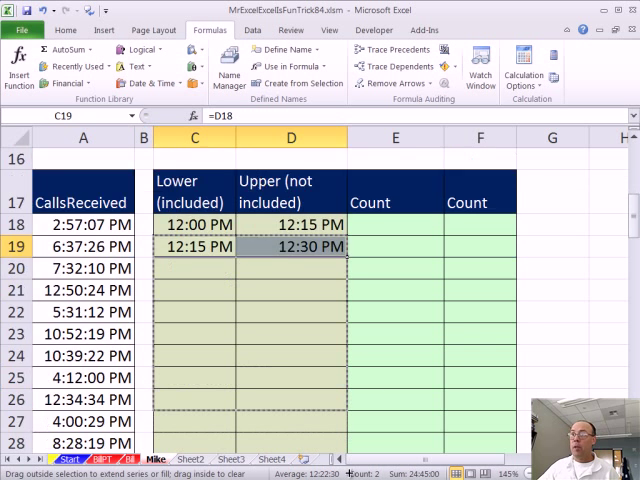
scroll(down, 3)
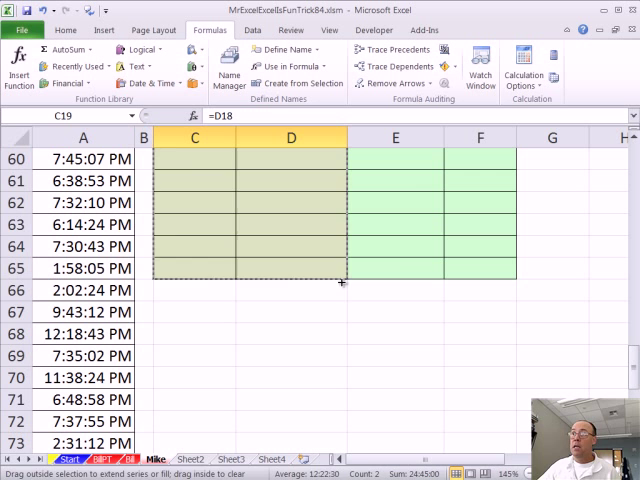
Fill the bound formulas down through 11:45 PM–12:00 AM and clear rows past midnight.
drag(344, 282, 344, 376)
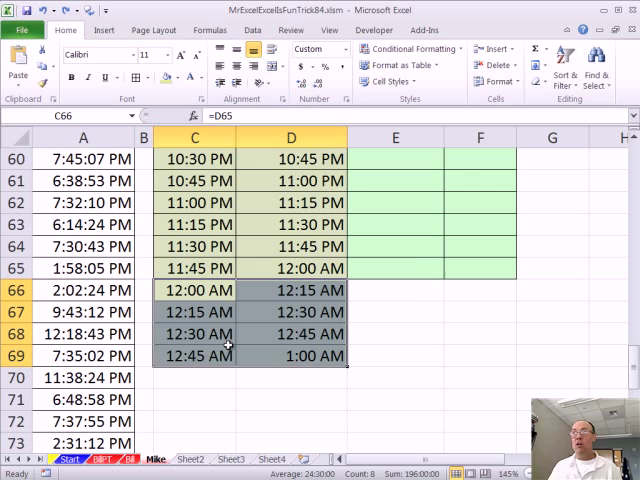
key(alt)
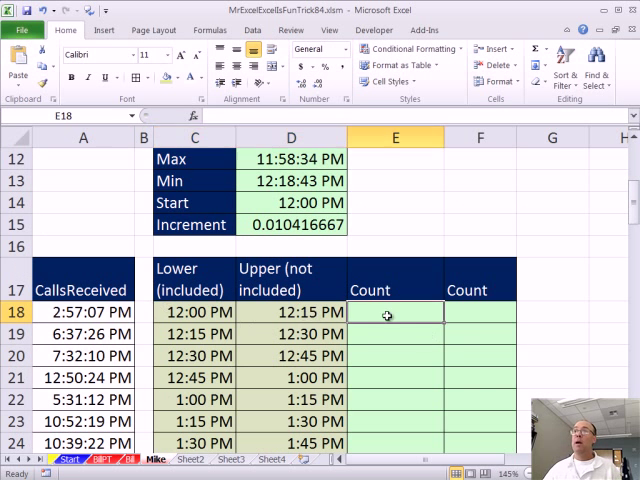
Begin =COUNTIFS(CallsReceived,">="&C18 in the first Count cell E18.
click(196, 312)
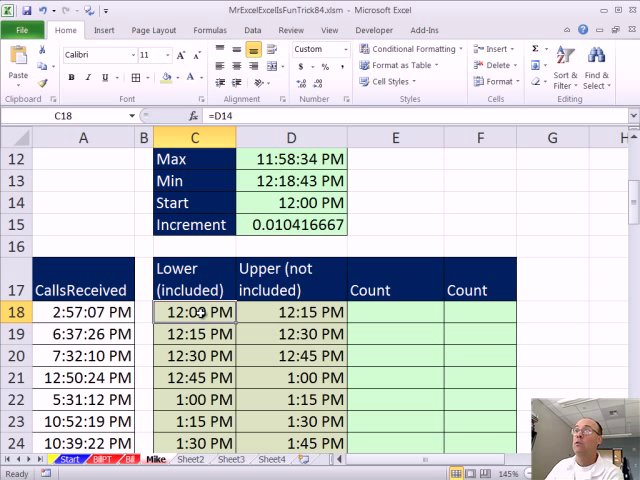
click(396, 312)
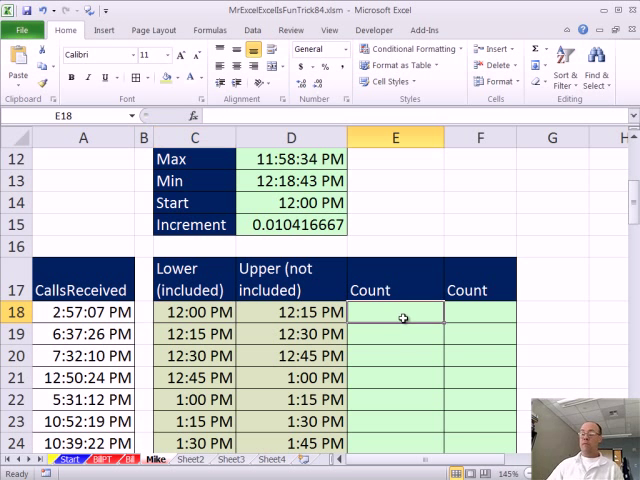
text(=)
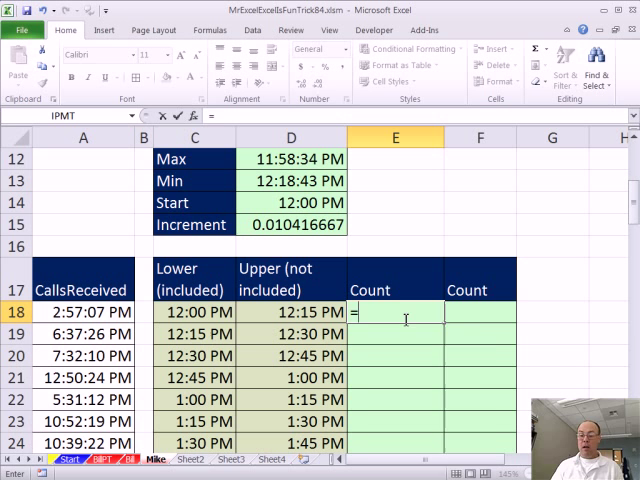
text(countif)
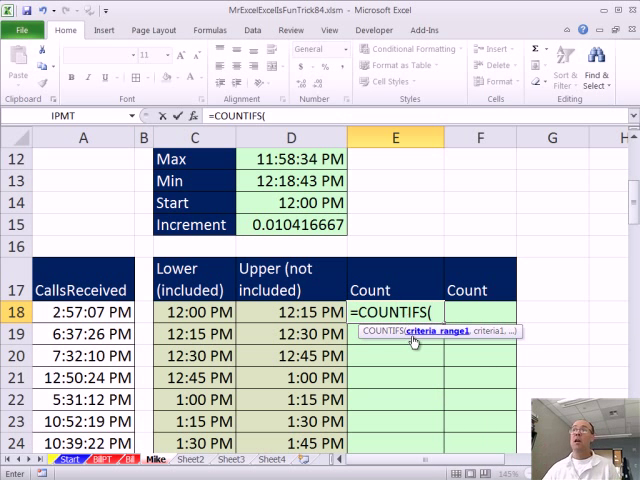
text(CallsReceived)
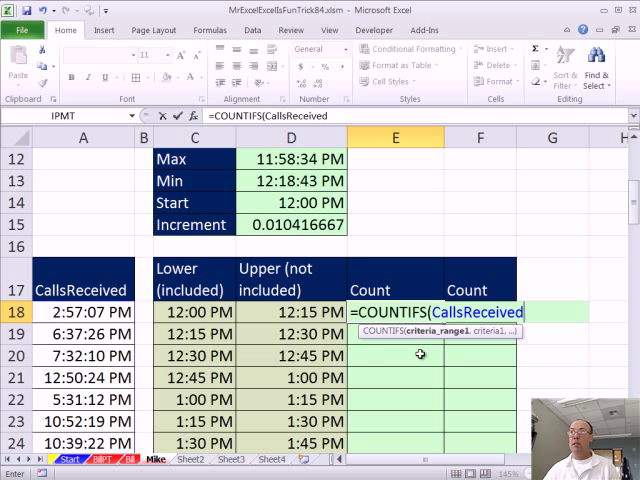
text(,")
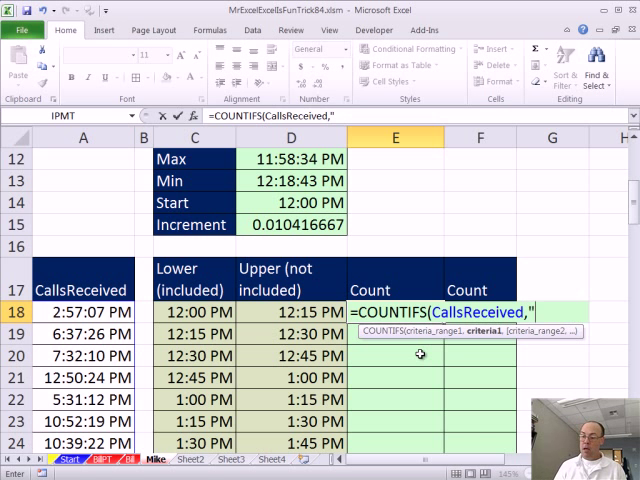
text(>)
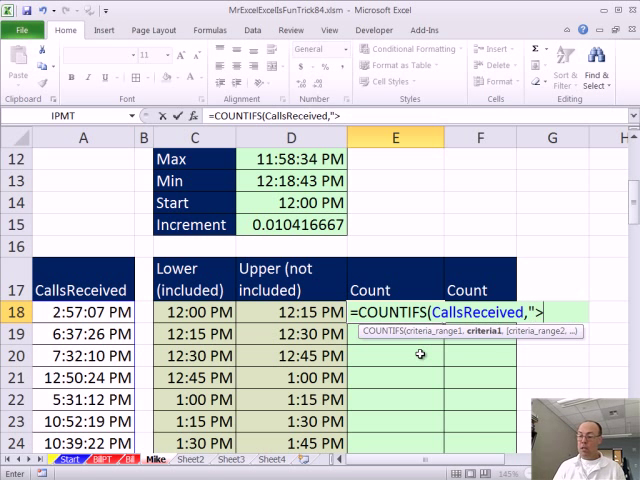
text(=)
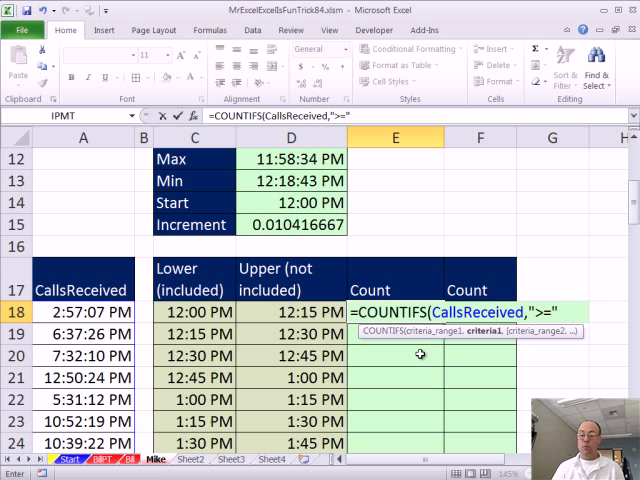
text(&C18)
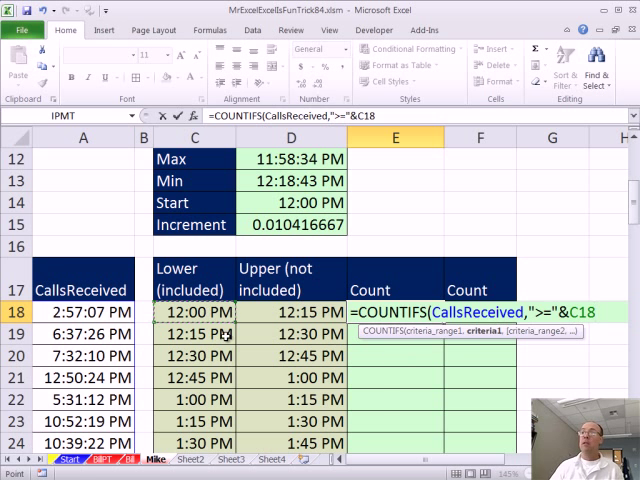
mouse_move(428, 344)
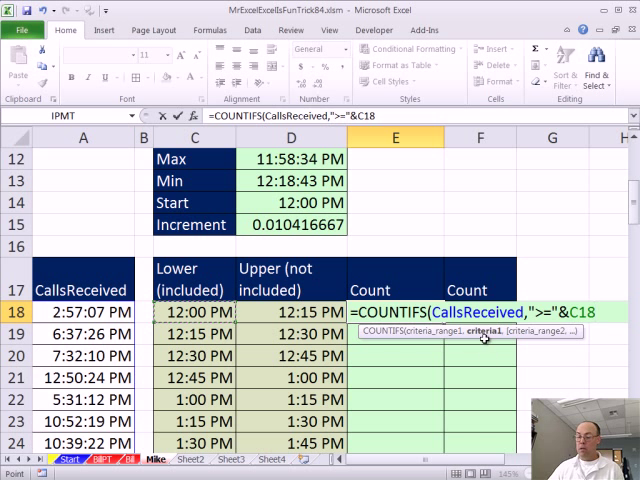
Complete it with CallsReceived,"<"&D18, enter it and review the references.
text(,)
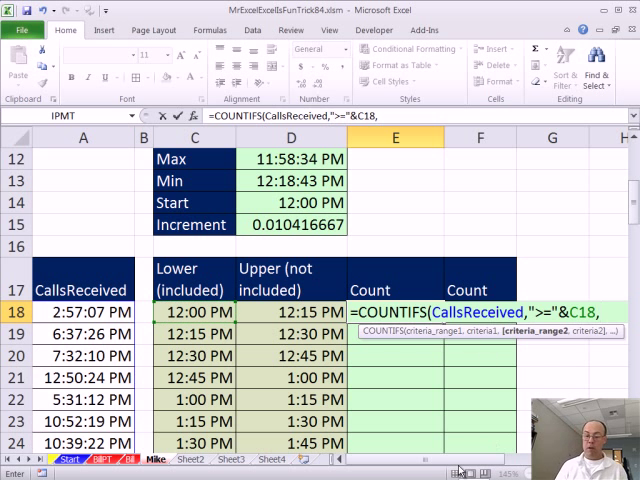
text(CallsReceived)
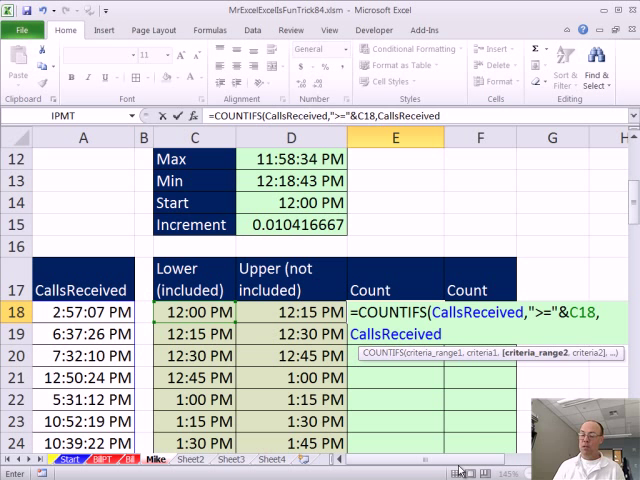
text(,)
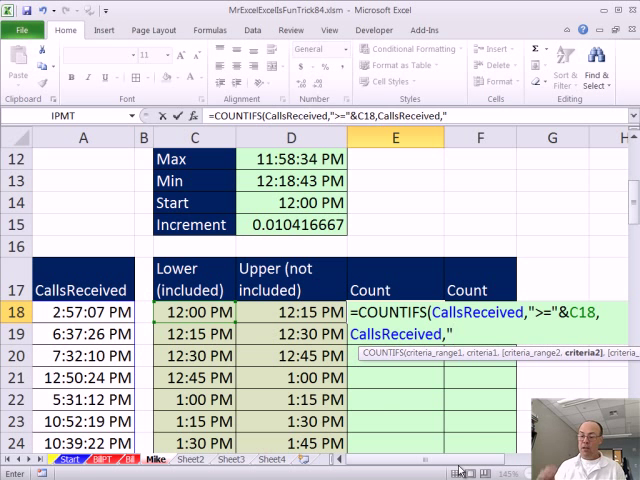
text("<"&D18))
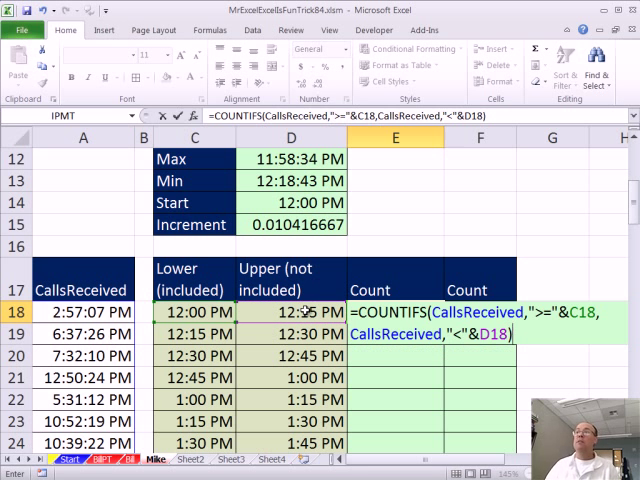
key(Enter)
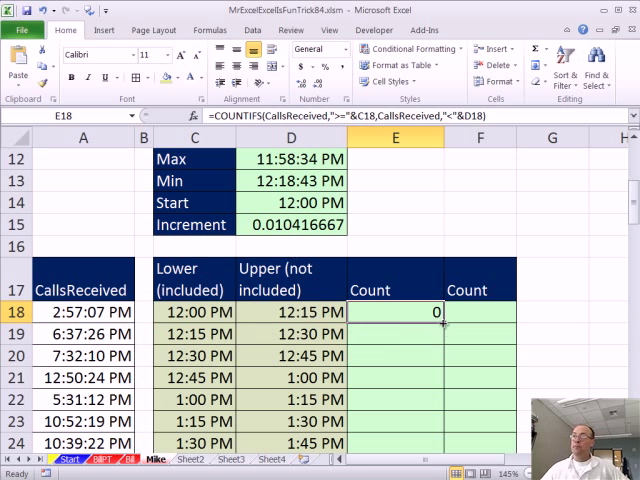
double_click(396, 312)
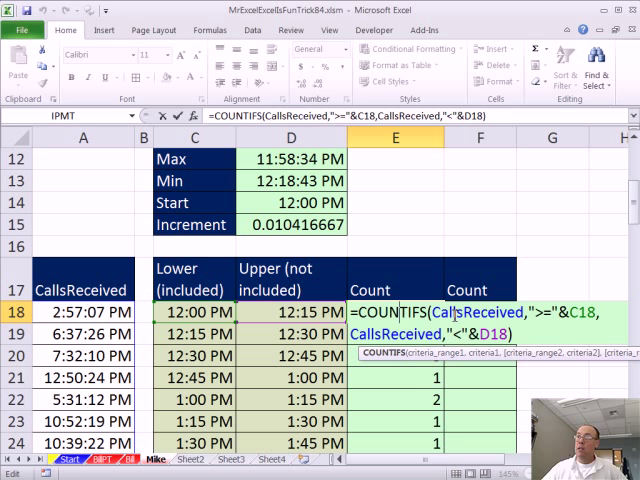
key(Enter)
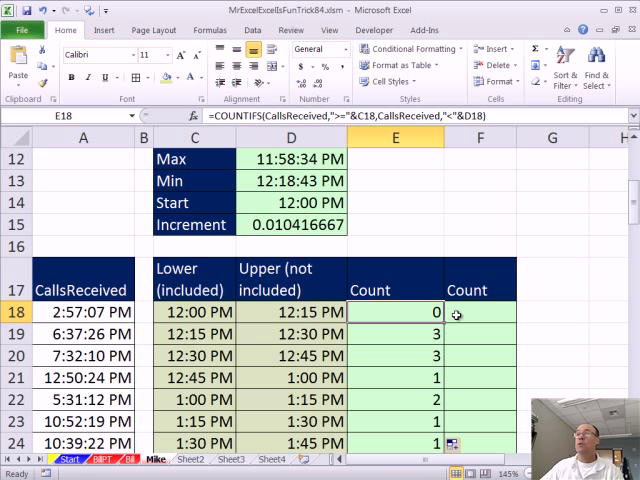
click(478, 312)
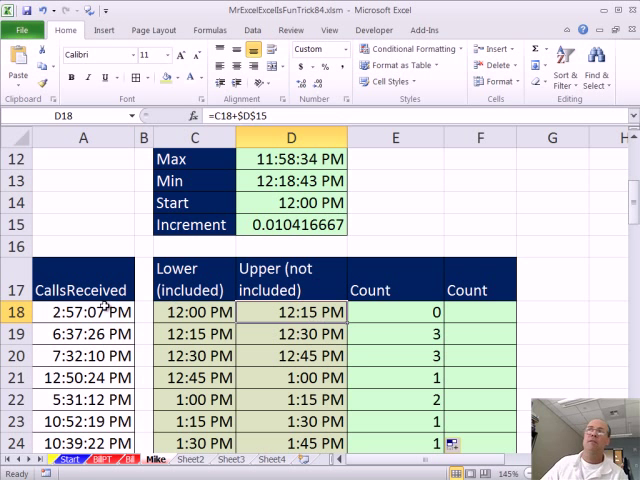
mouse_move(292, 320)
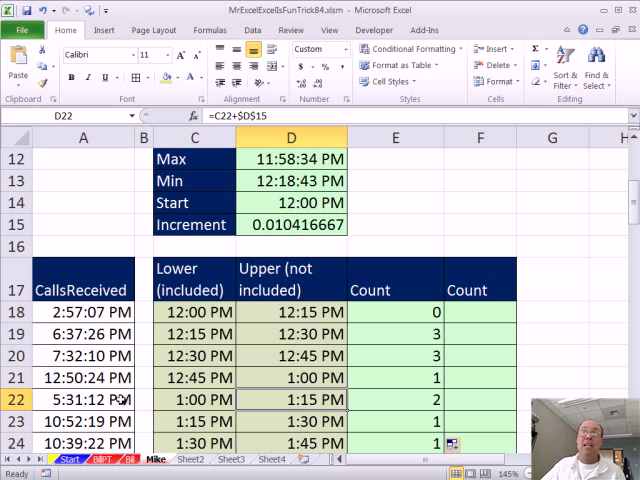
mouse_move(120, 404)
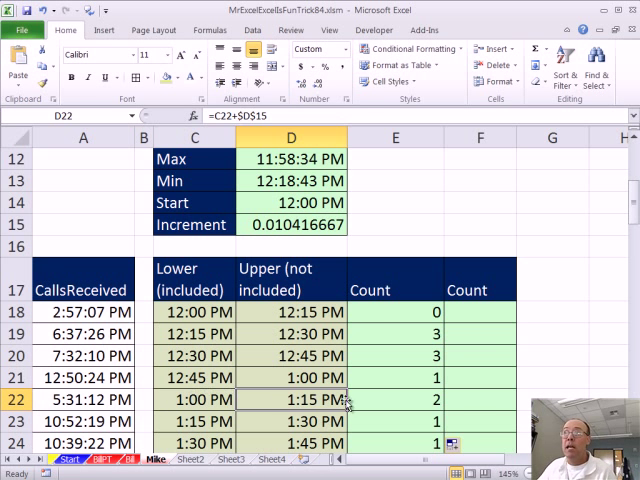
Begin F18 with COUNTIF of CallsReceived before the upper bound D18, starting the subtracted second COUNTIF.
click(480, 312)
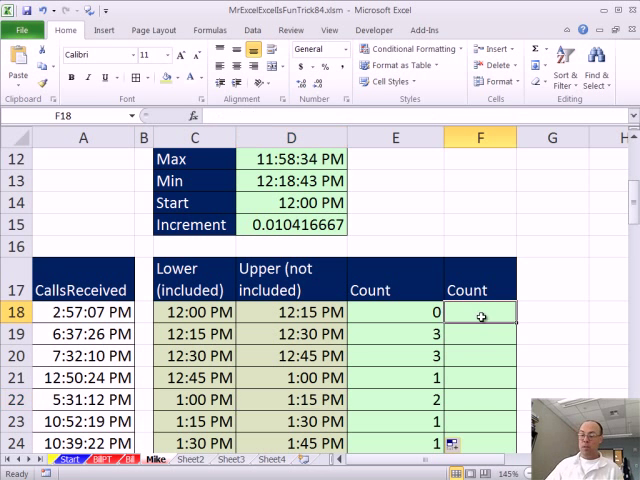
text(=COUNTIF()
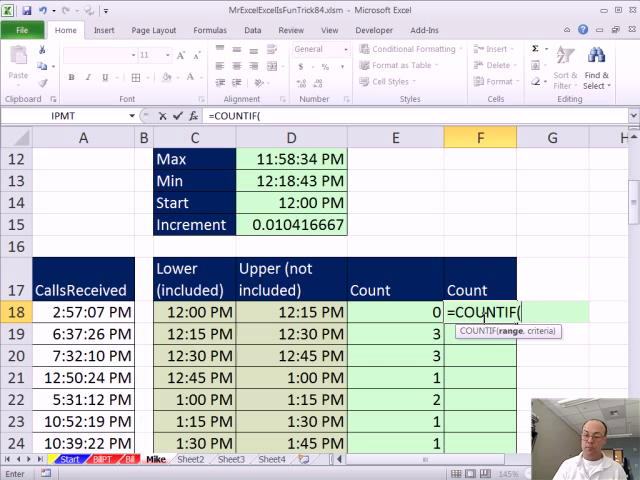
text(CallsReceived,)
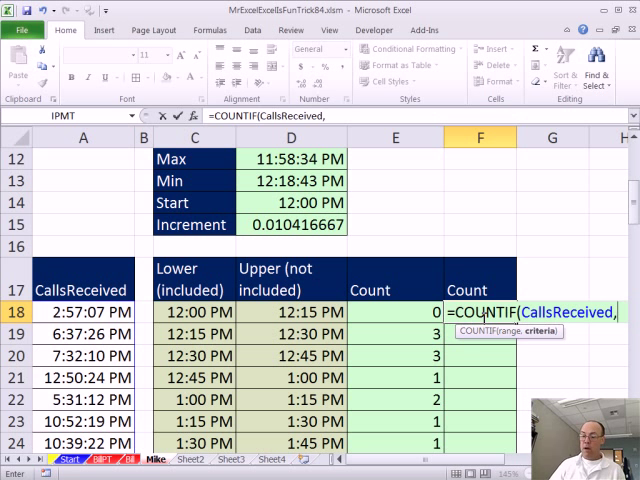
text("<"&)
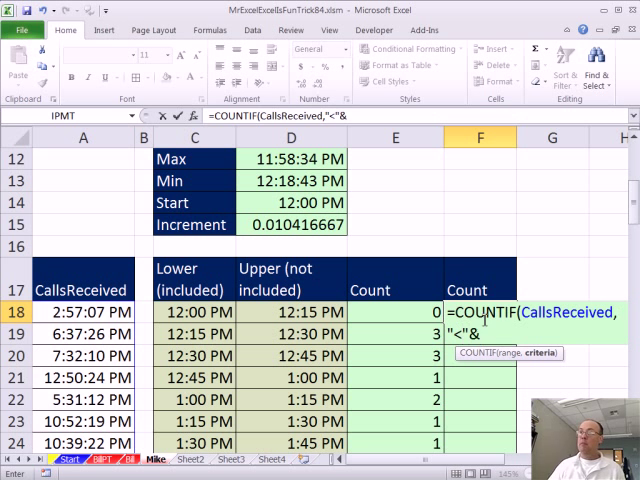
click(290, 312)
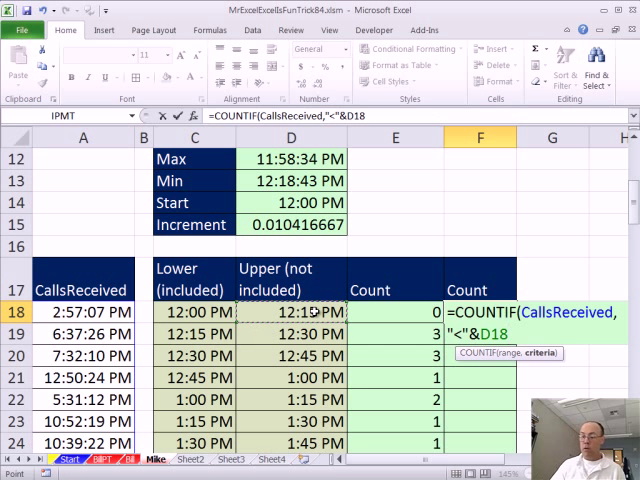
text(-counmti)
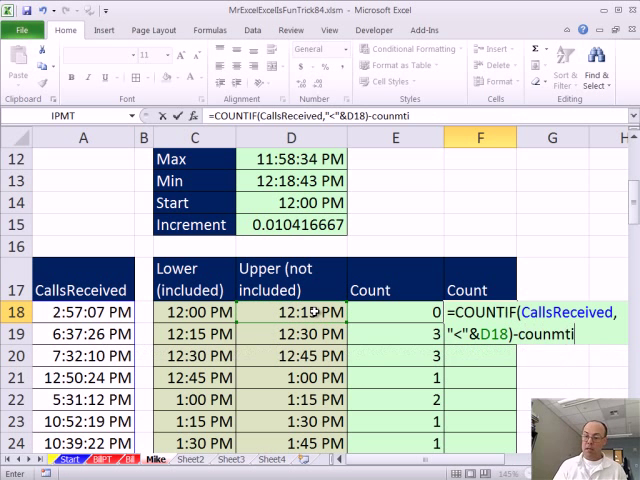
key(BackSpace)
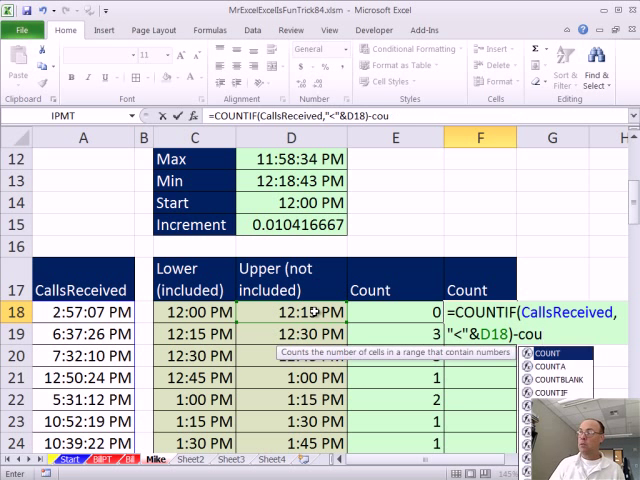
text(TIF)
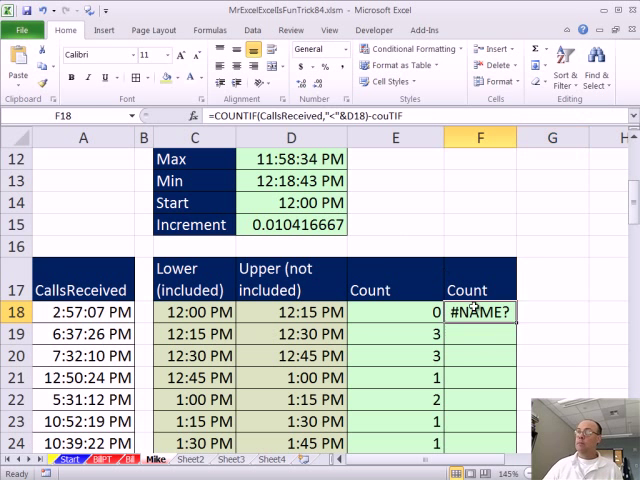
Complete the formula subtracting COUNTIF of calls before the lower bound C18 and fill it down the column.
double_click(480, 312)
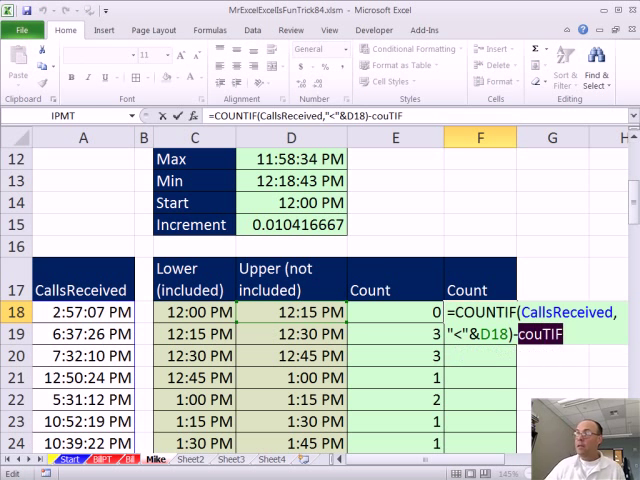
text(COUNTIF()
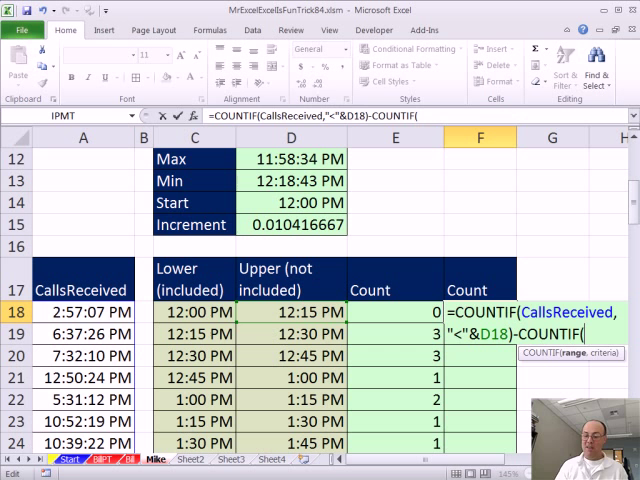
text(CallsReceived)
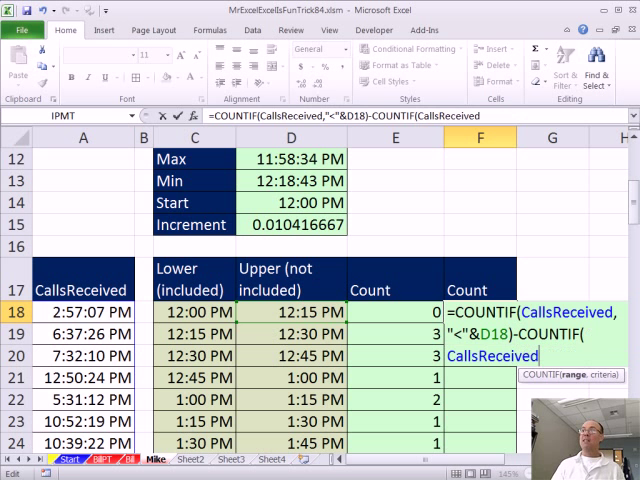
text("<")
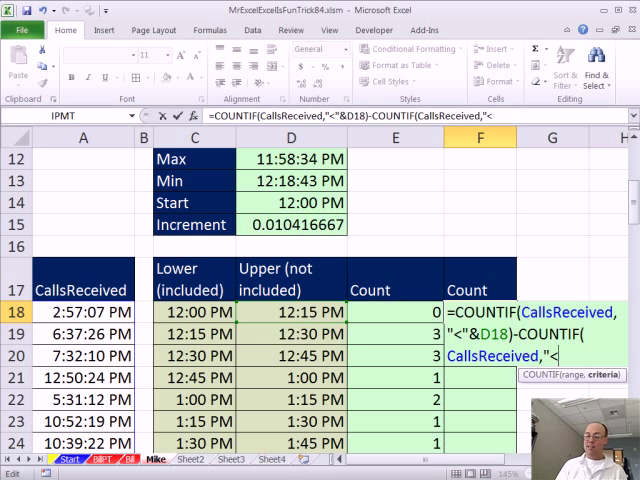
text(&C18)
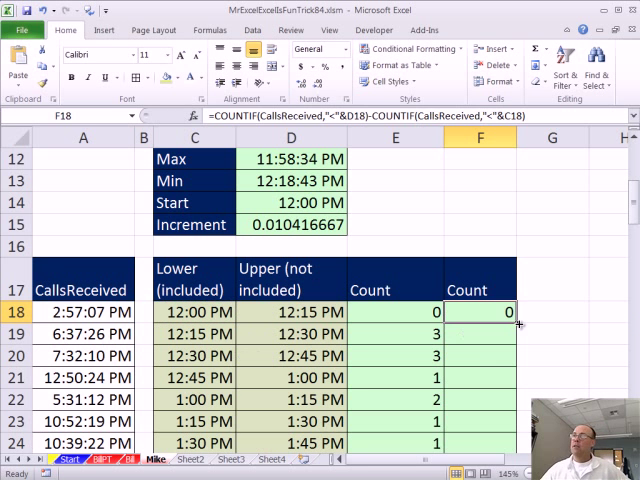
double_click(480, 312)
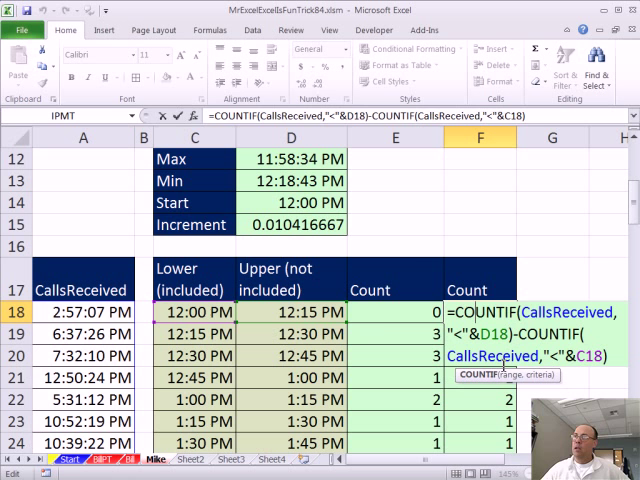